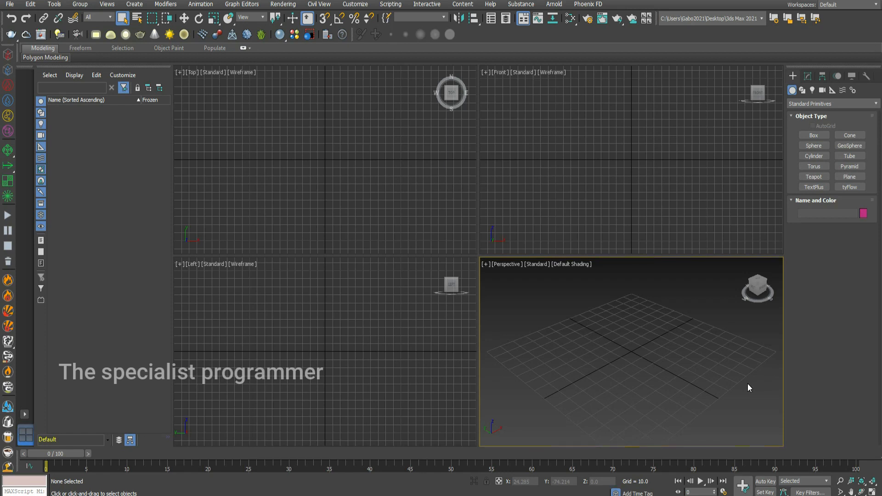
mouse_move(749, 388)
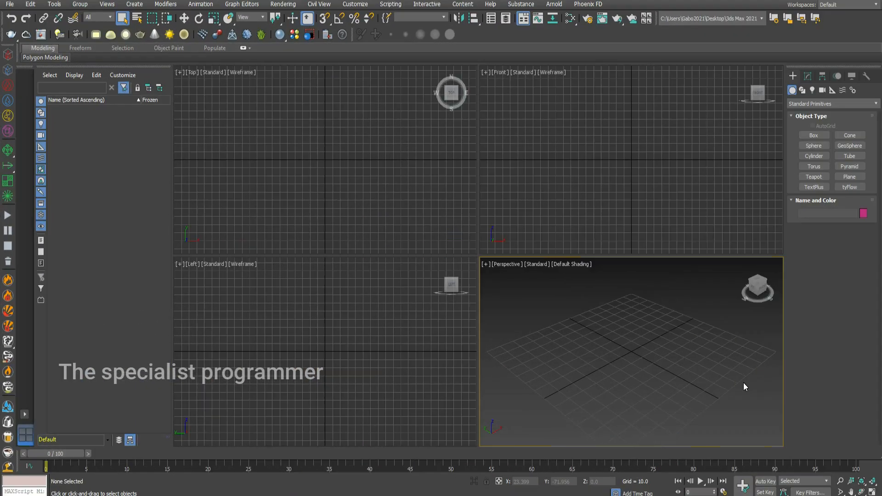
mouse_move(854, 90)
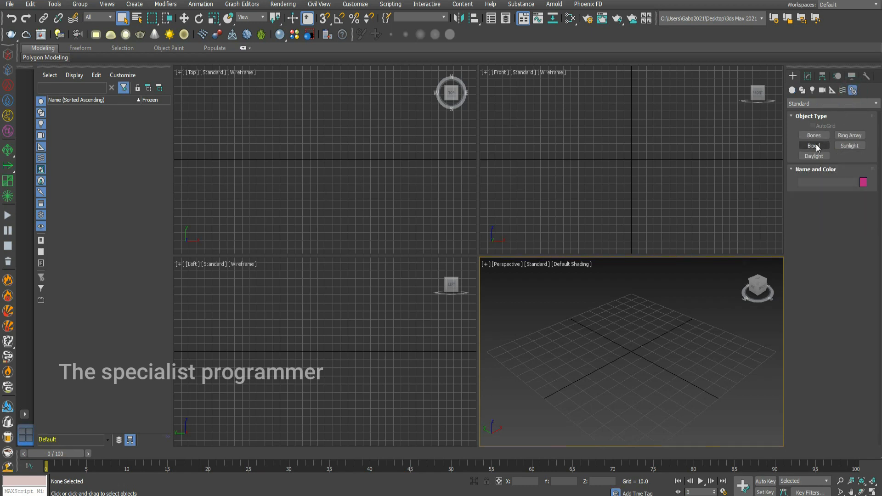
- Start the Biped system tool to build Bip001 at the grid centre
click(814, 145)
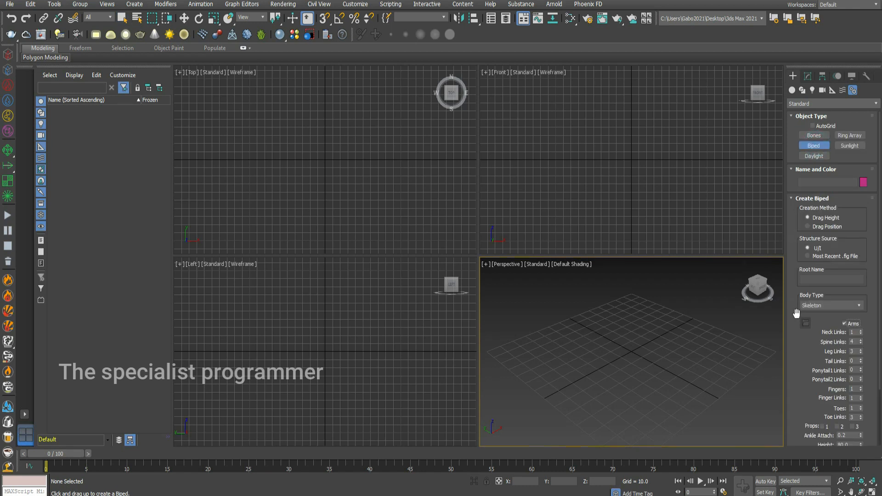
mouse_move(630, 350)
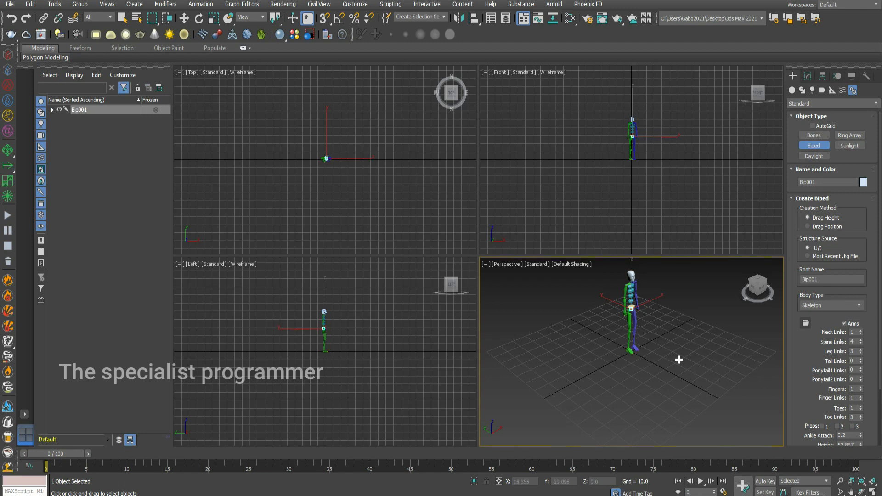
mouse_move(651, 307)
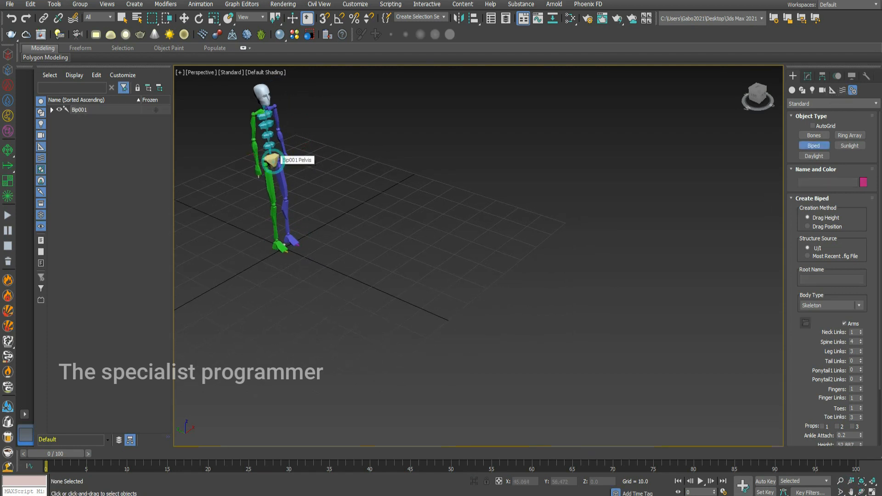
- Select Bip001 and enable Footstep Mode in the Motion panel's Biped rollout
click(272, 160)
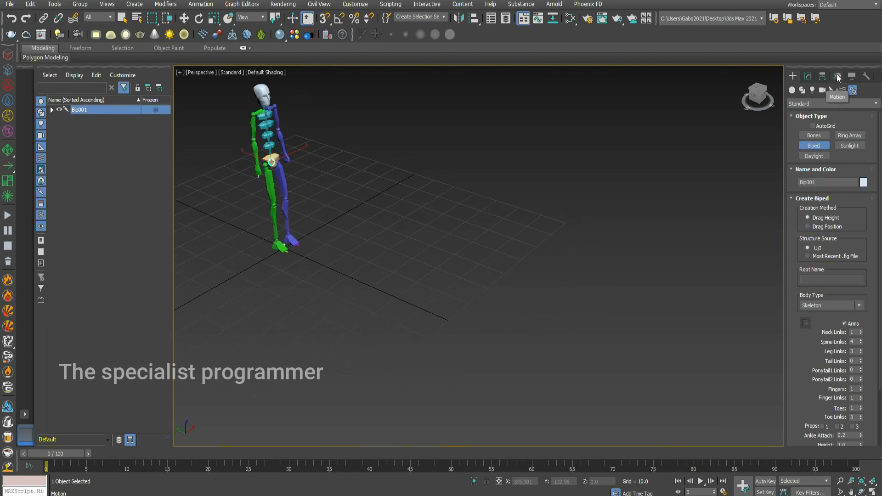
click(837, 76)
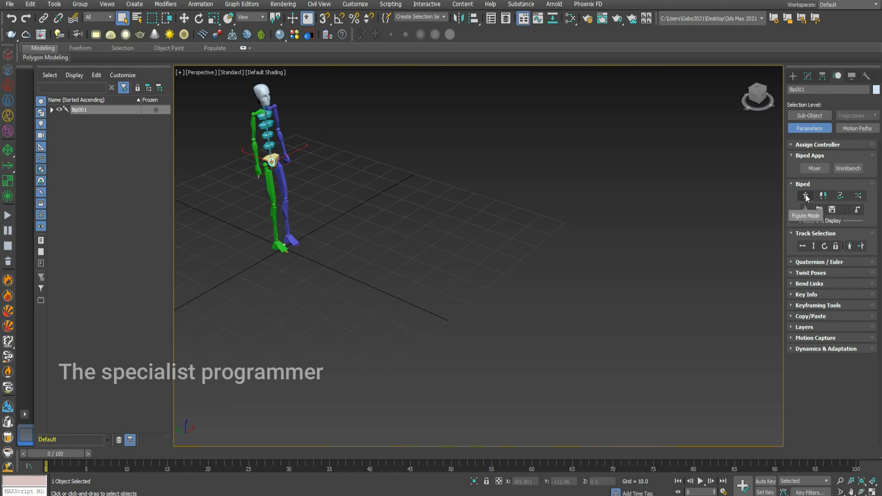
click(806, 195)
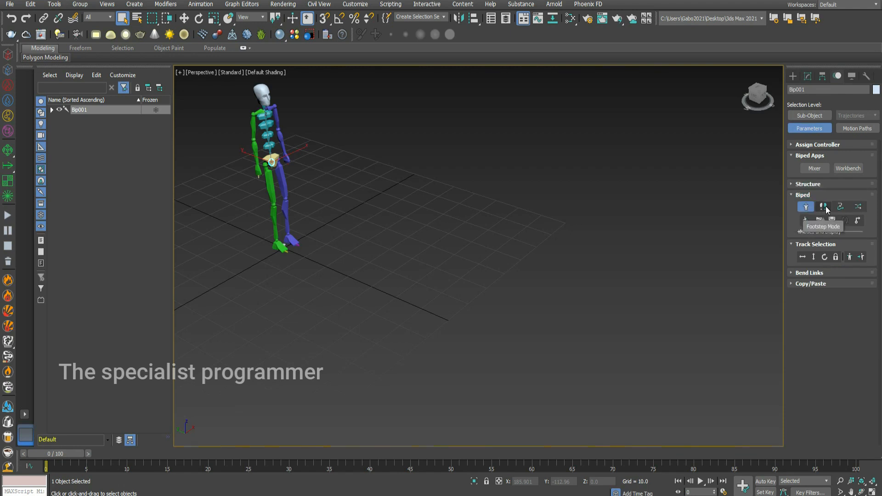
click(824, 206)
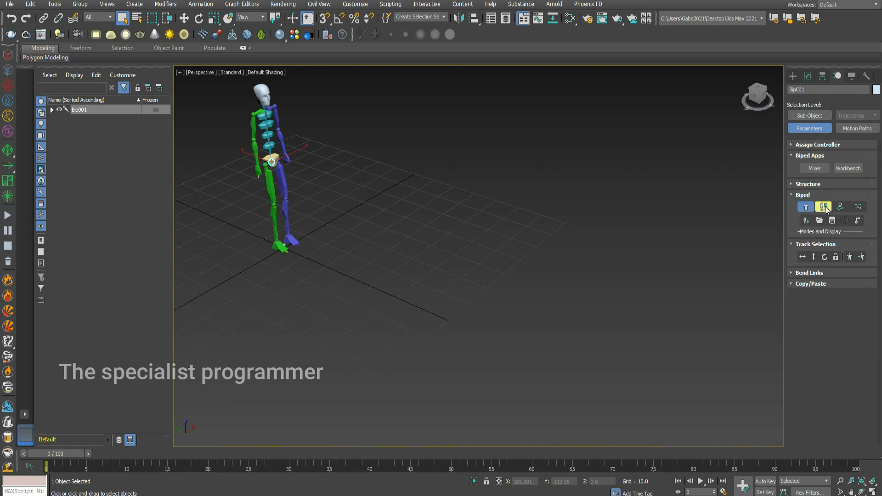
click(822, 207)
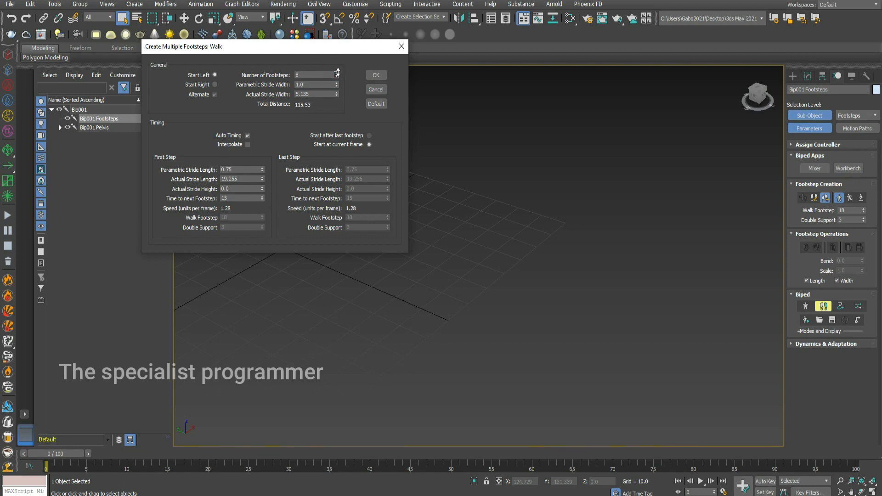
mouse_move(375, 74)
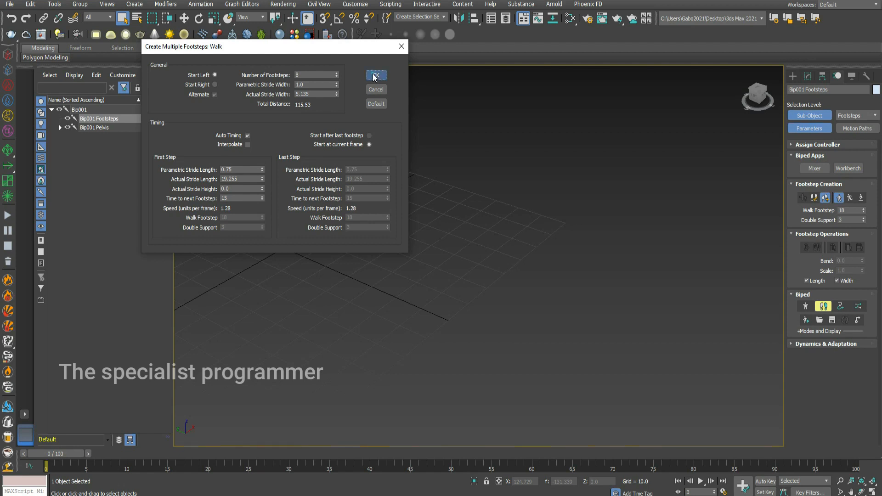
- Confirm the Walk dialog to create eight walking footsteps ahead of Bip001
click(375, 75)
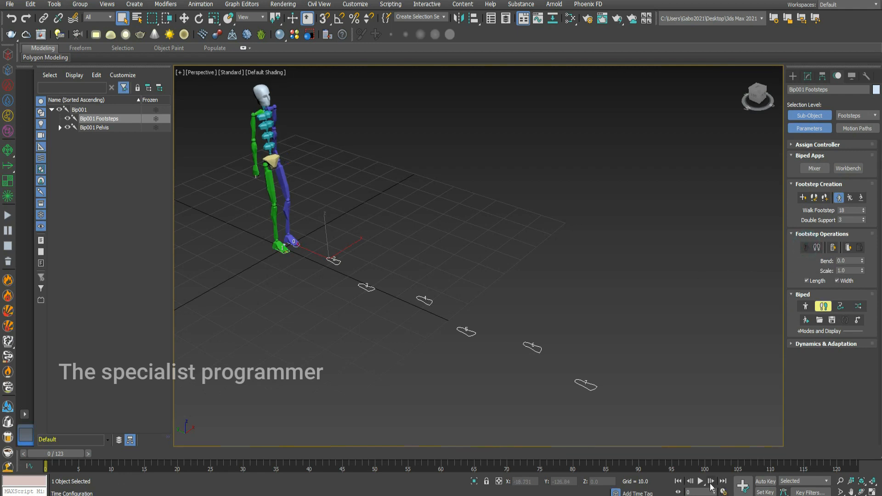
- Play the walk animation, stop it, and return to frame 0
click(701, 481)
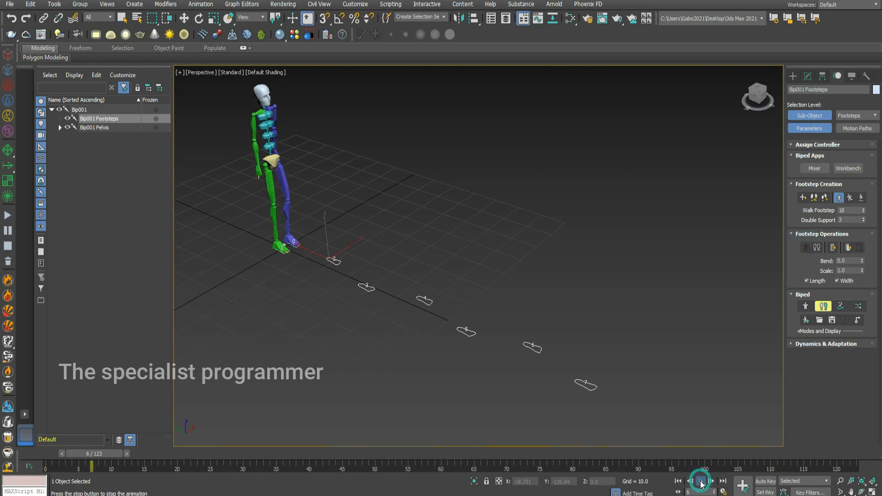
click(701, 480)
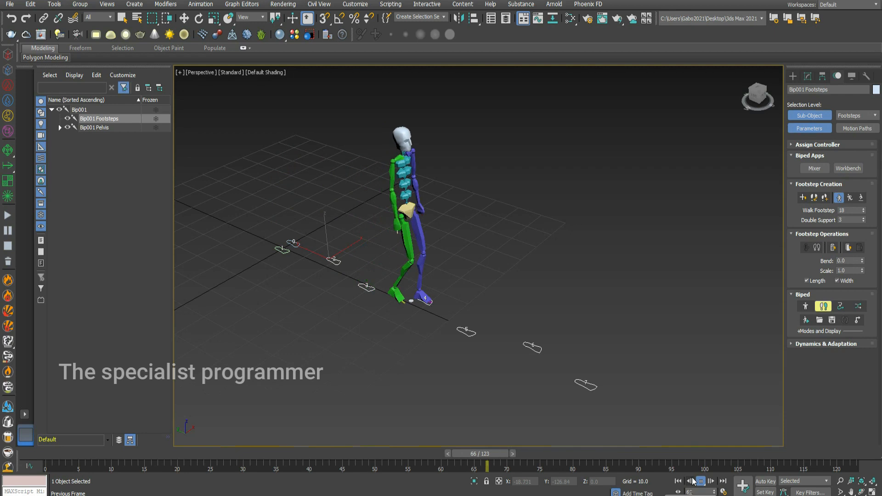
click(689, 481)
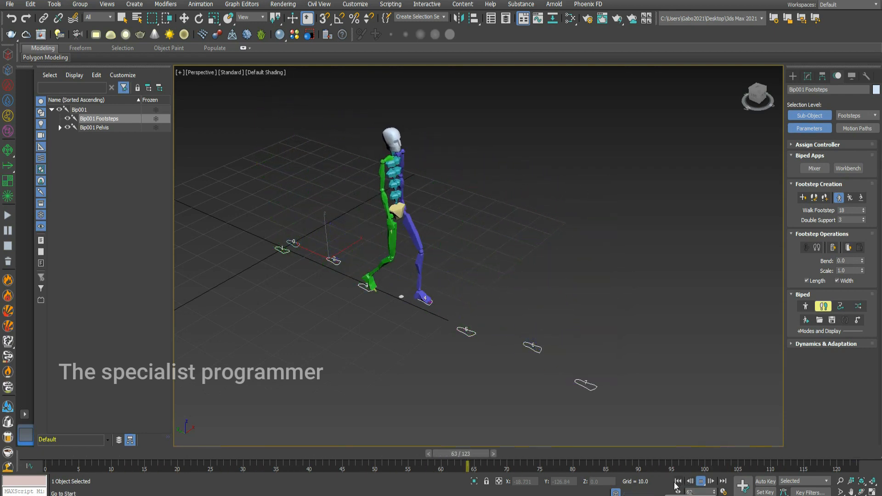
click(678, 482)
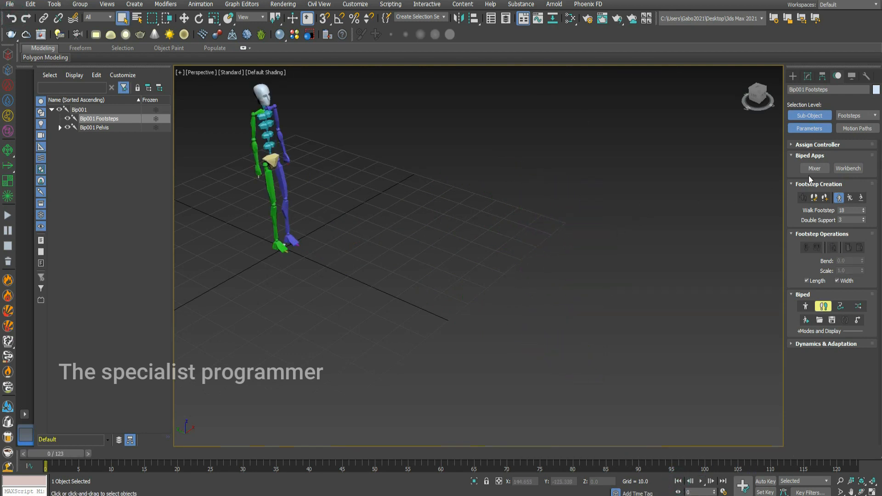
mouse_move(851, 198)
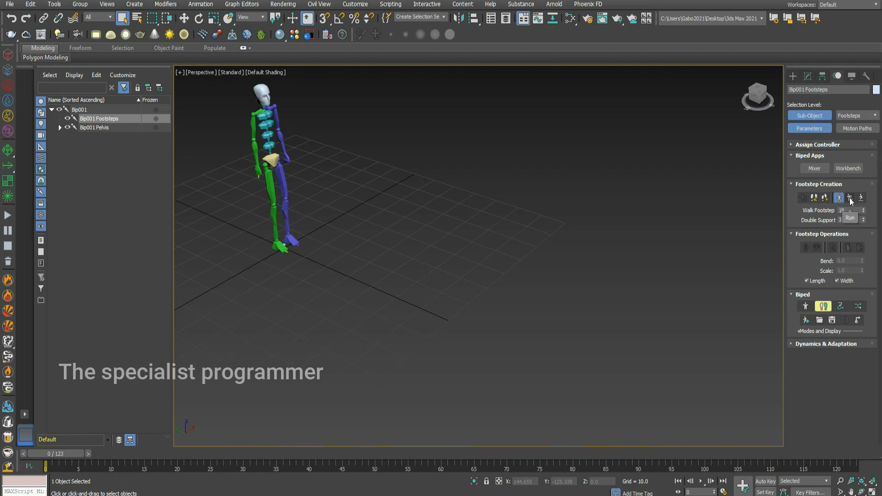
- Switch to the Run gait and create 11 running footsteps, extending the timeline to 141 frames
click(849, 197)
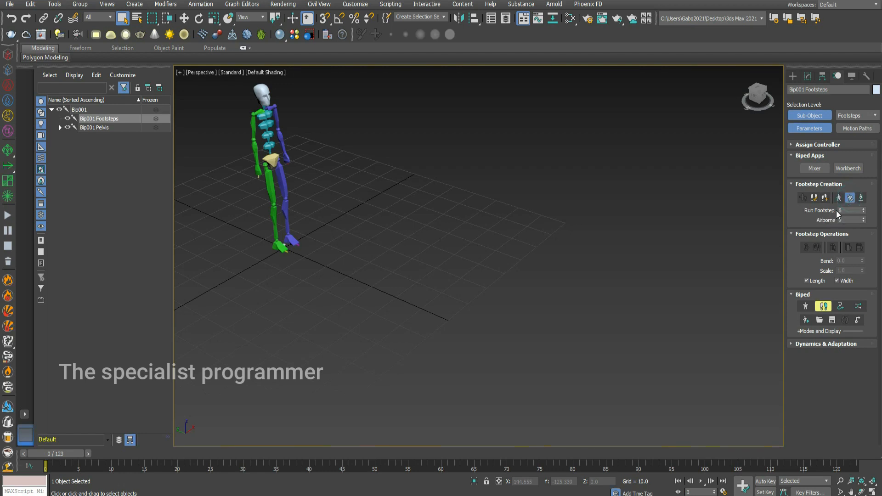
mouse_move(826, 198)
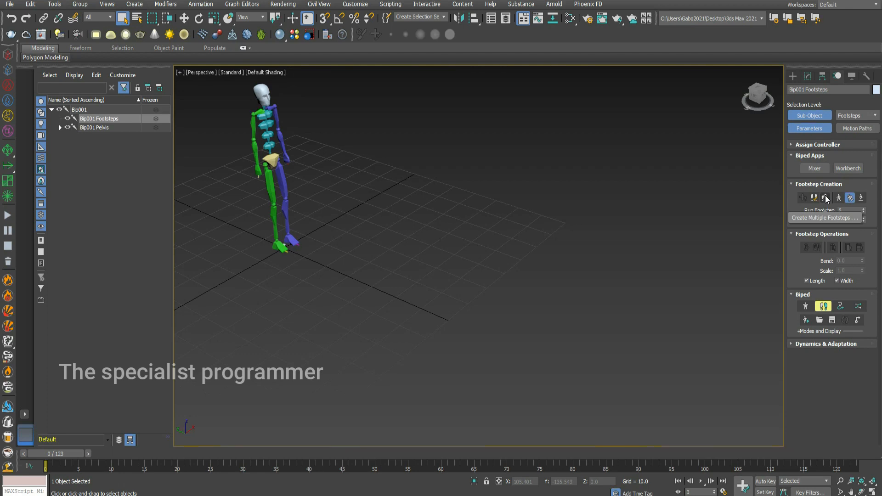
click(825, 197)
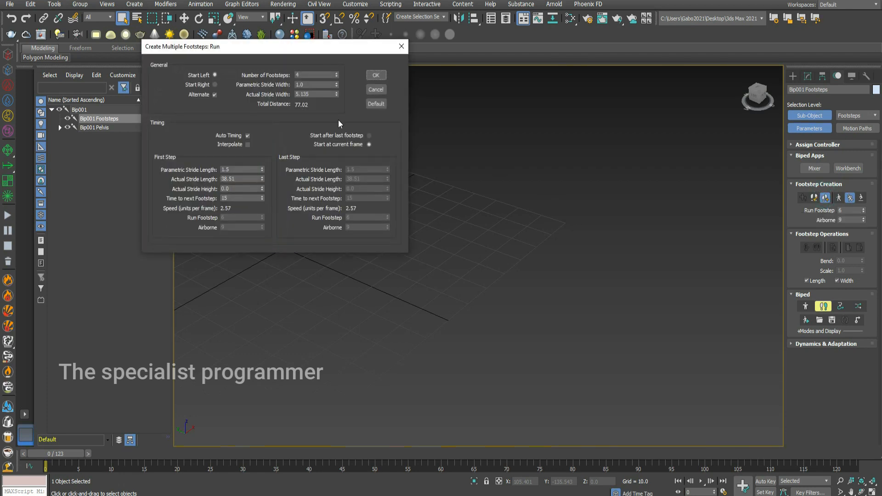
click(336, 74)
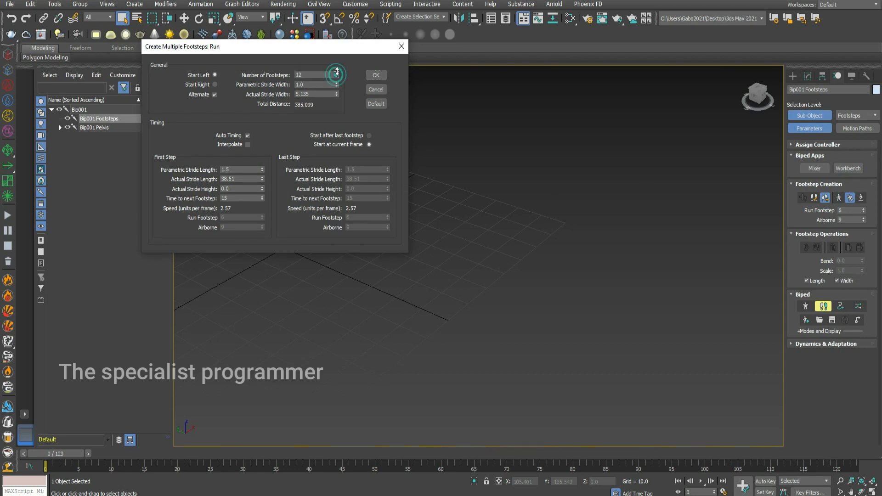
click(336, 77)
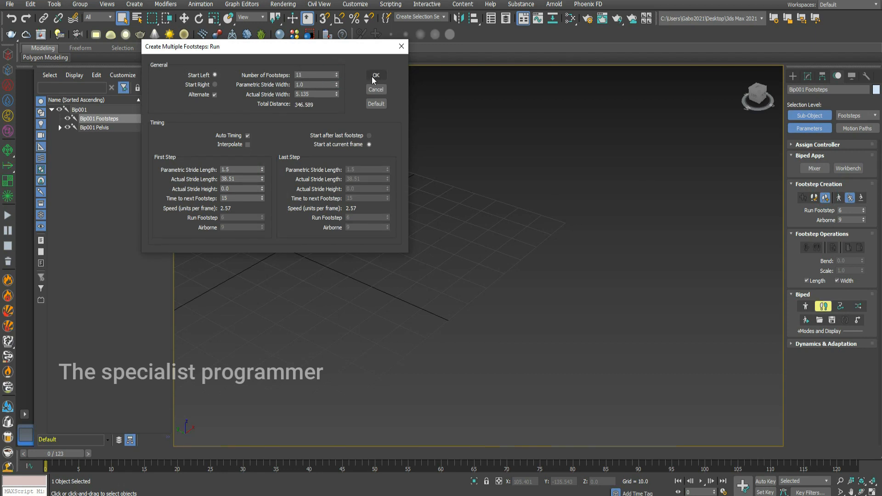
click(375, 75)
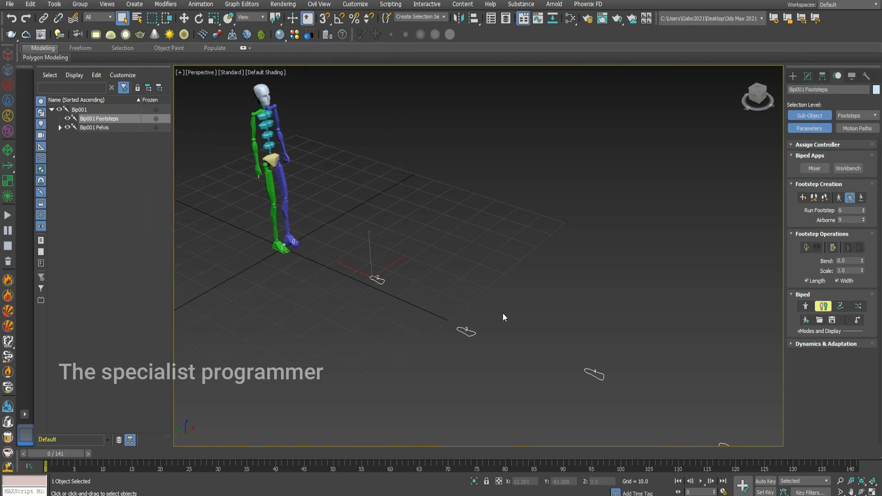
mouse_move(414, 223)
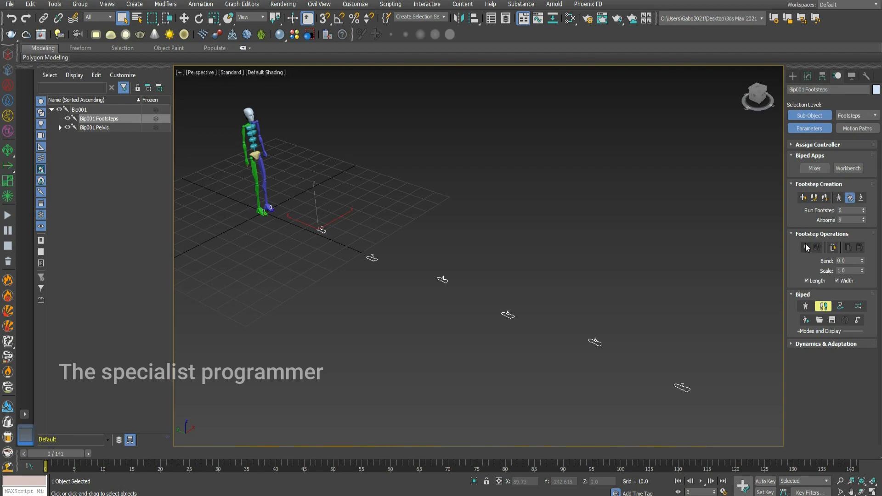
mouse_move(807, 247)
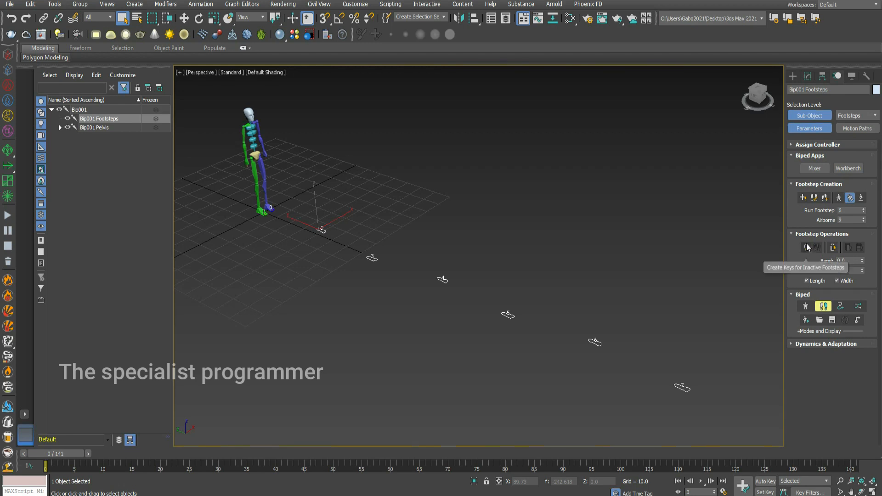
- Create keys for the inactive run footsteps and play back the running animation
click(806, 248)
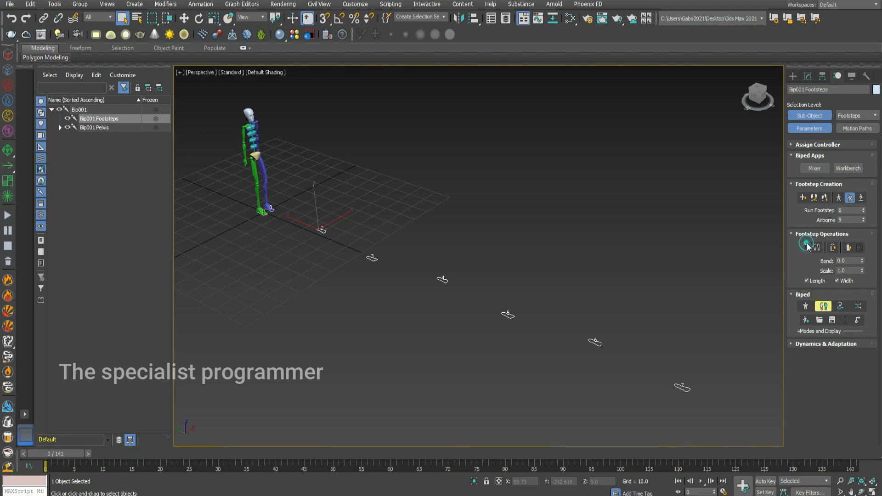
click(806, 247)
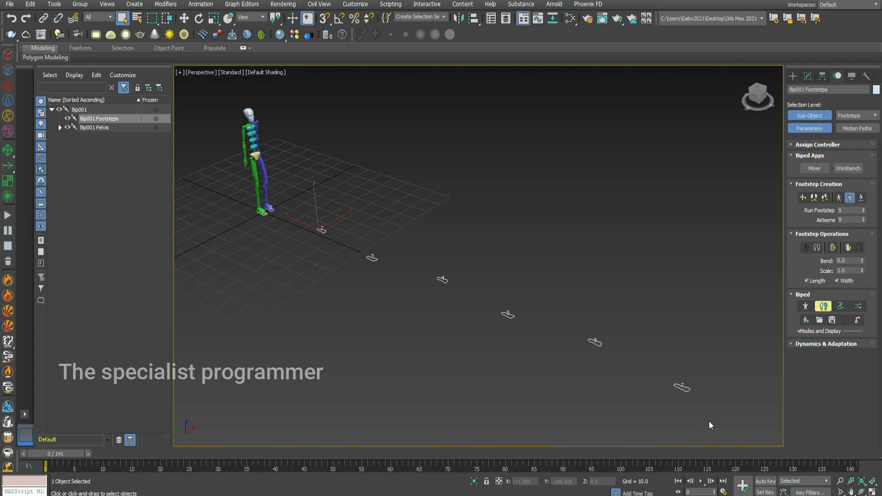
click(700, 481)
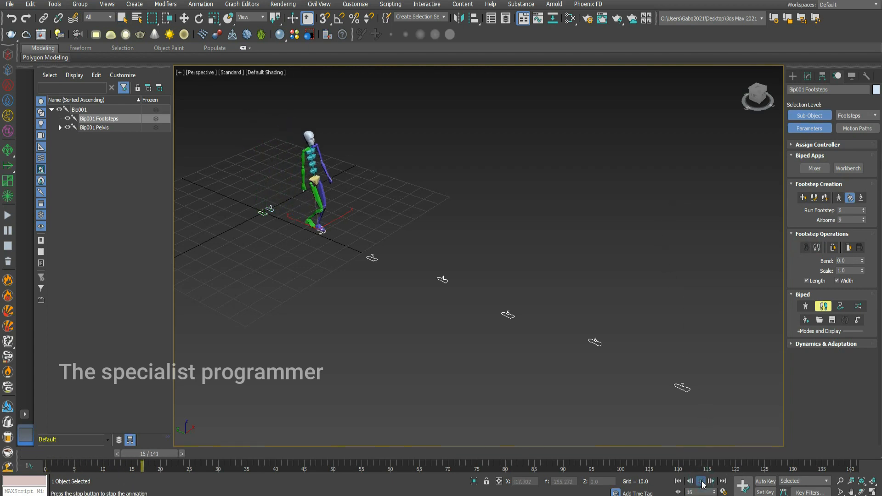
click(700, 480)
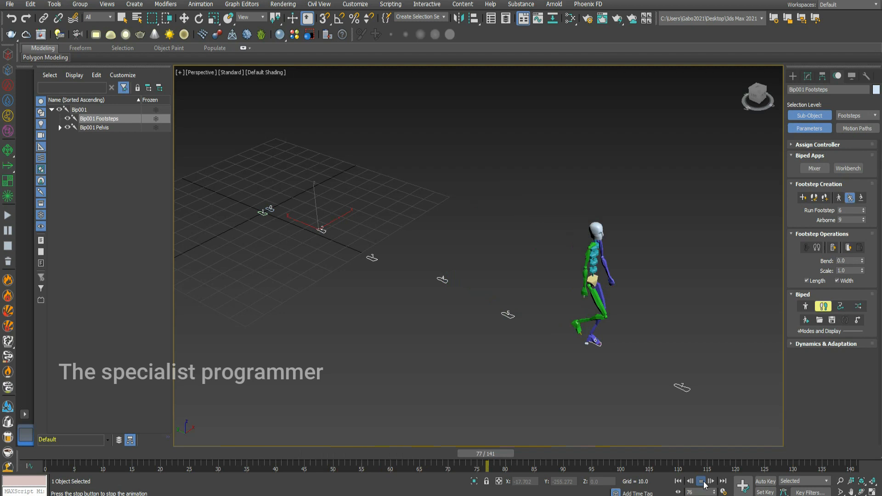
click(701, 480)
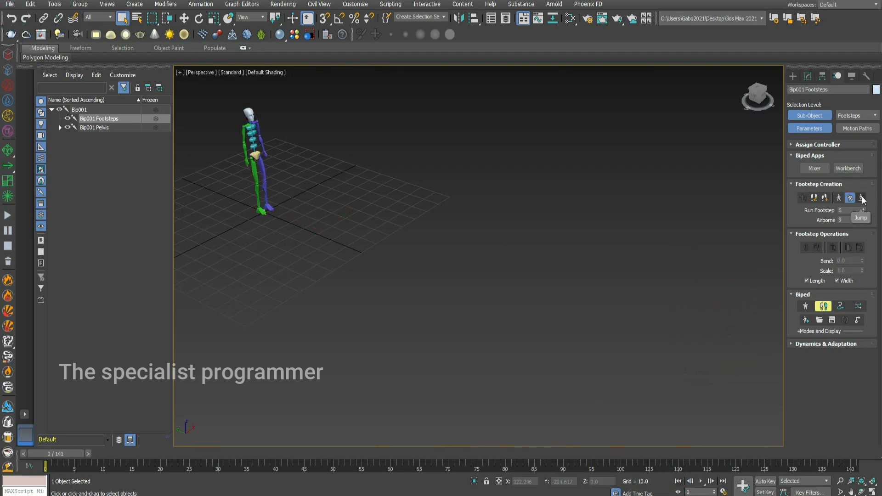
- Switch footstep creation to the Jump gait with 2 Feet Down 5 and Airborne 15
click(849, 198)
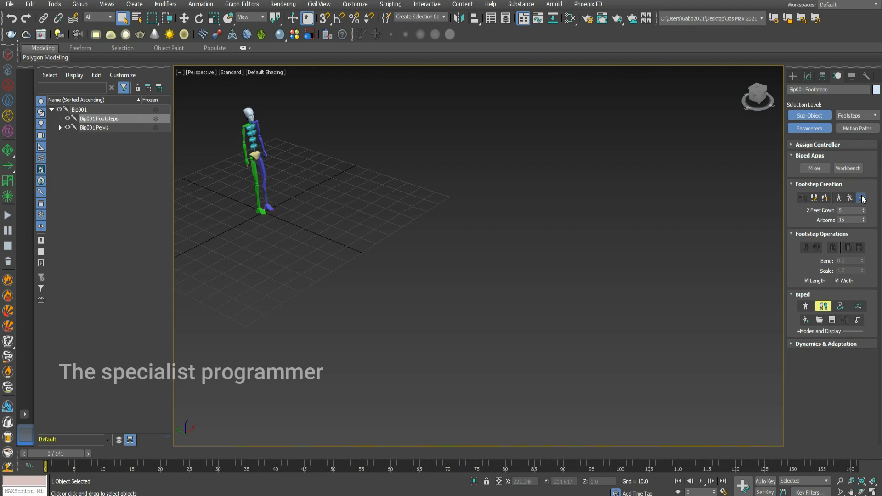
mouse_move(860, 198)
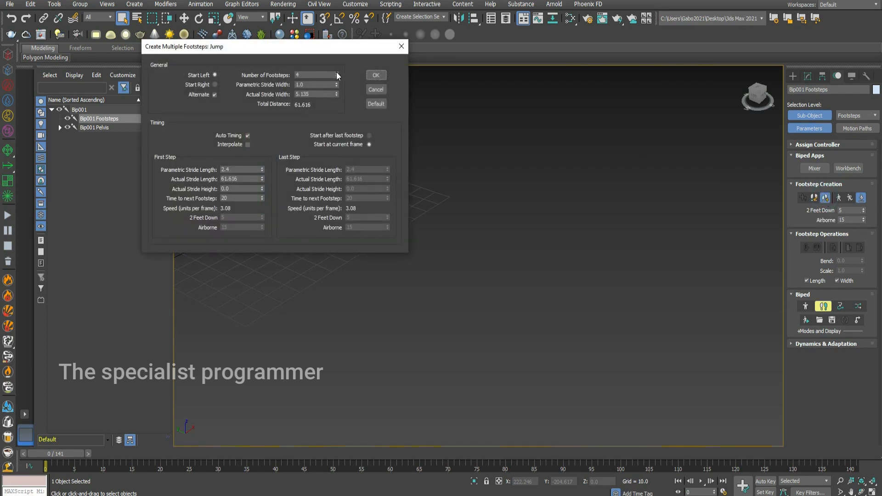
- Set the Jump dialog to 7 footsteps and confirm to lay them out ahead of Bip001
click(337, 74)
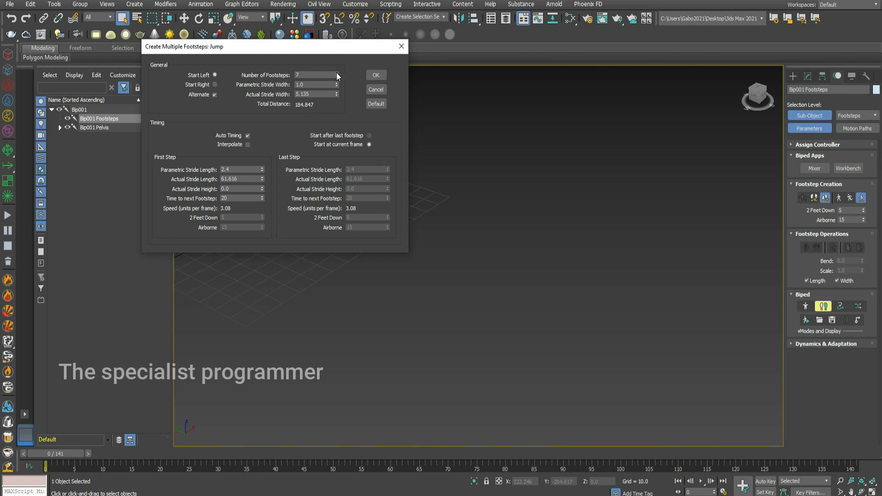
mouse_move(375, 75)
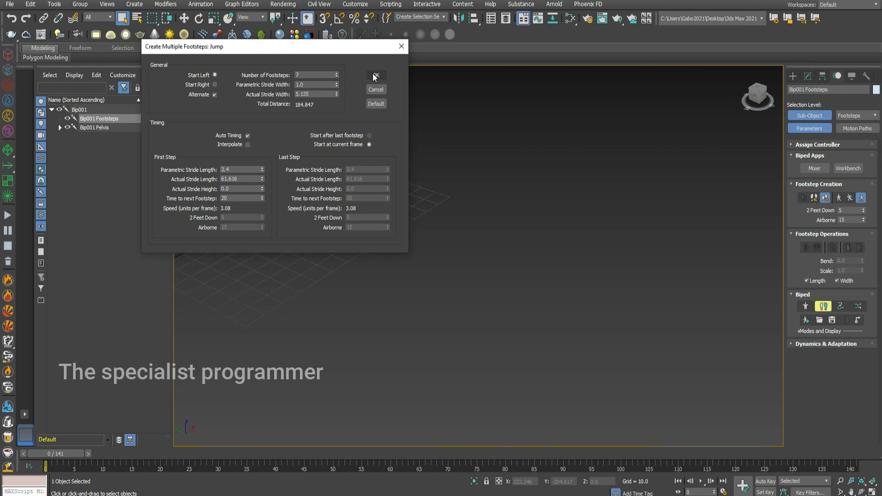
click(375, 75)
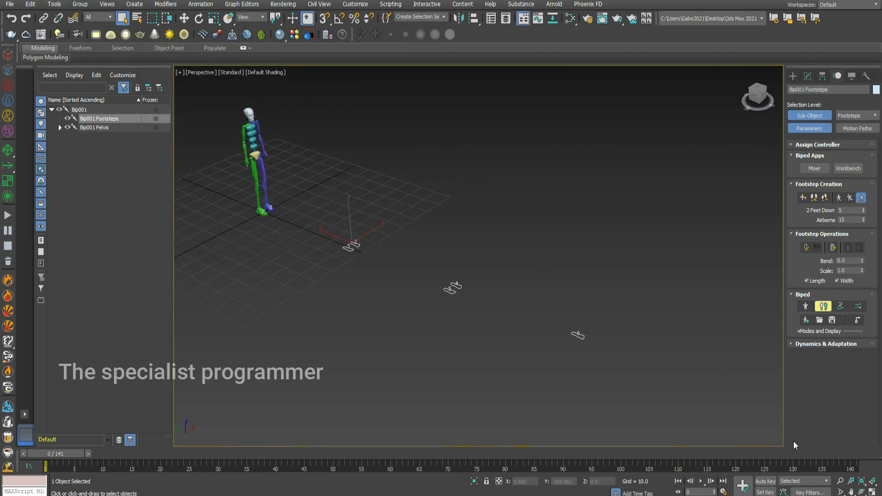
mouse_move(759, 339)
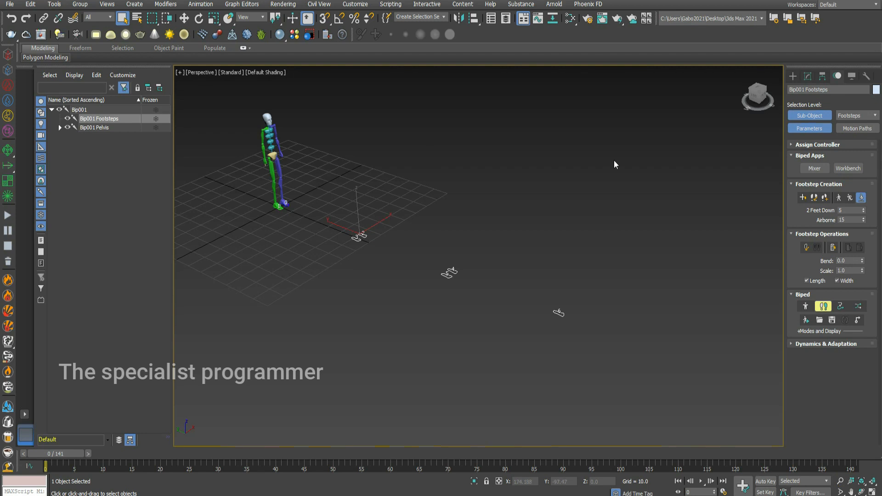
mouse_move(806, 248)
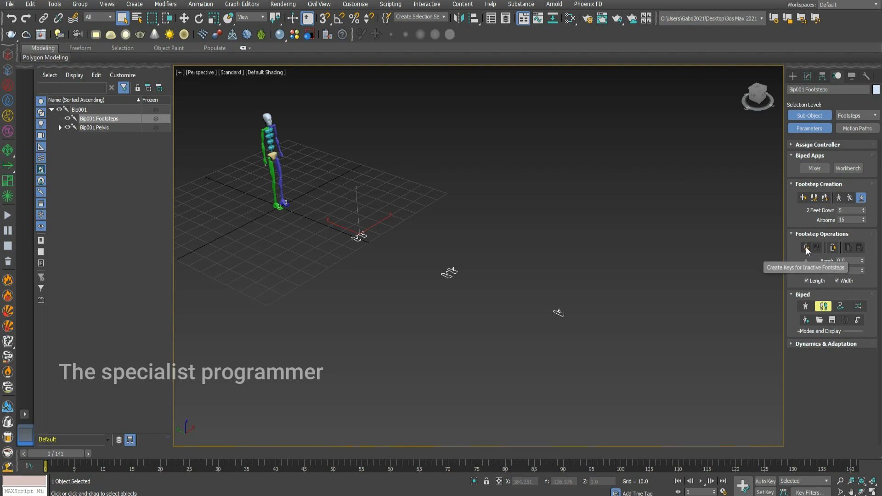
- Create keys for the jump footsteps, play the forward jumps, and return to frame 0
click(807, 247)
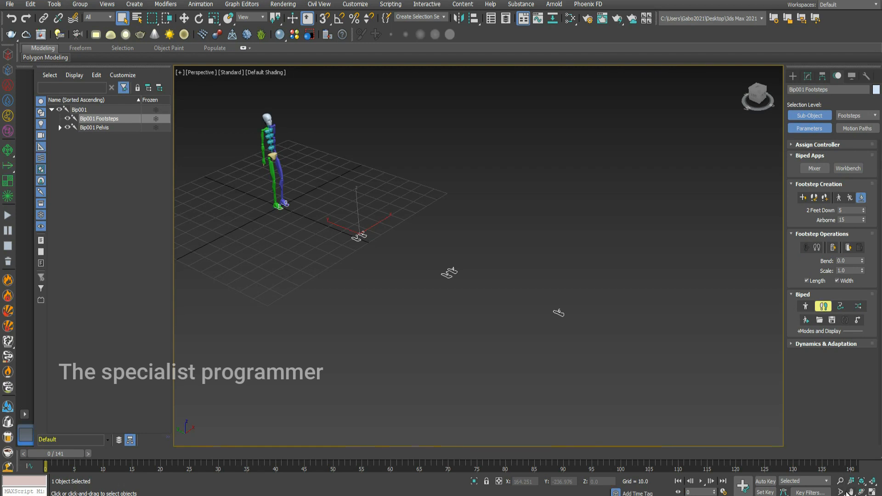
mouse_move(700, 481)
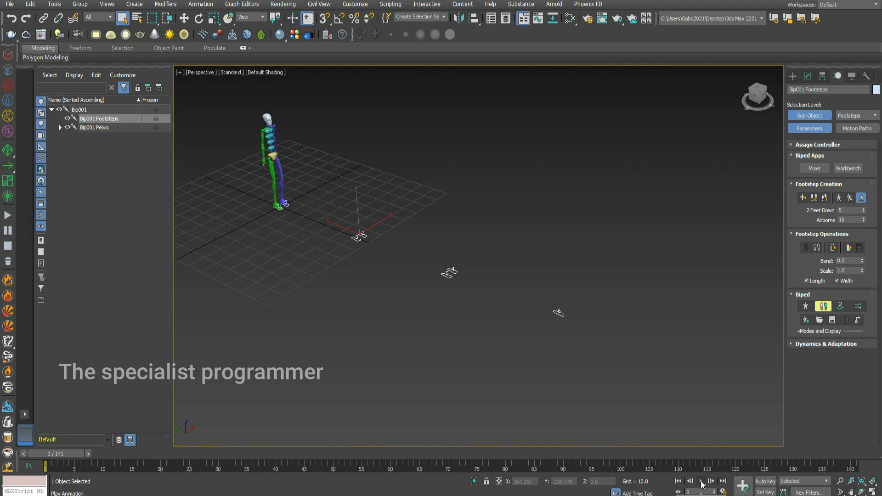
click(700, 481)
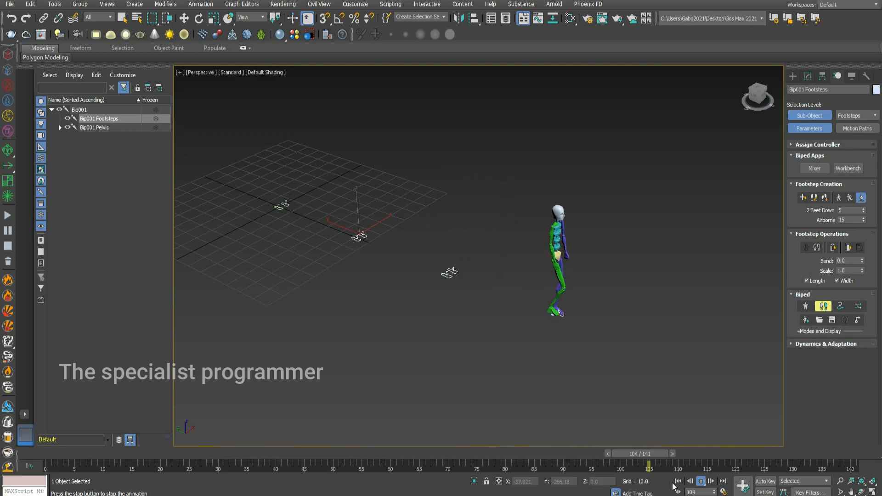
click(678, 480)
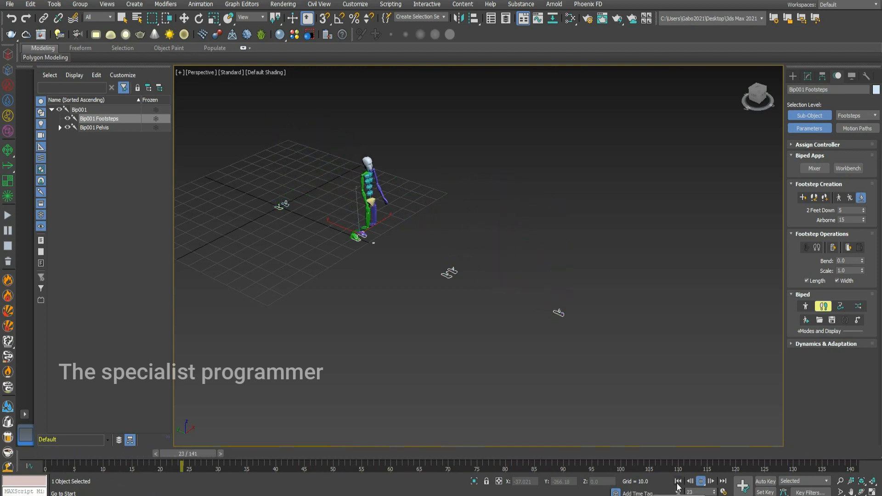
click(700, 481)
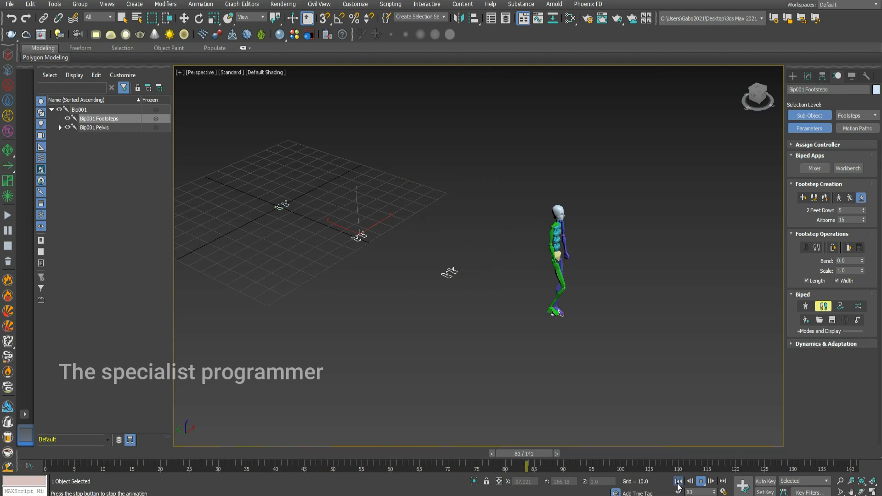
click(678, 481)
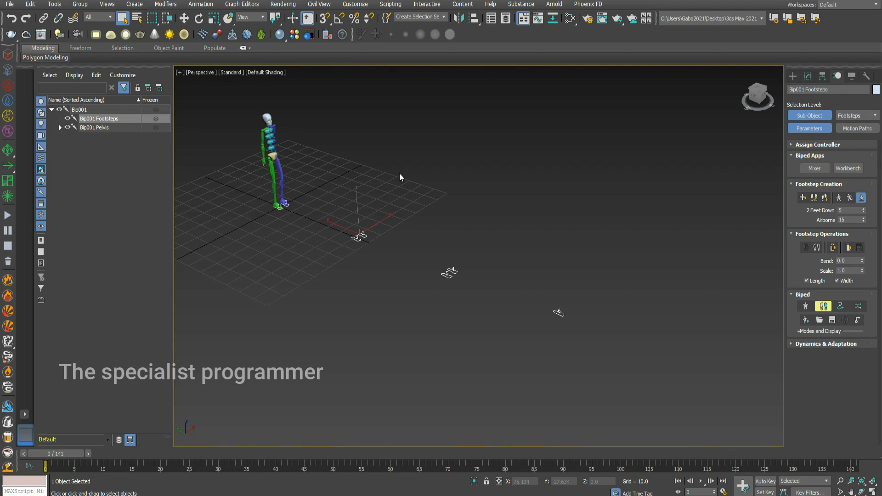
mouse_move(340, 265)
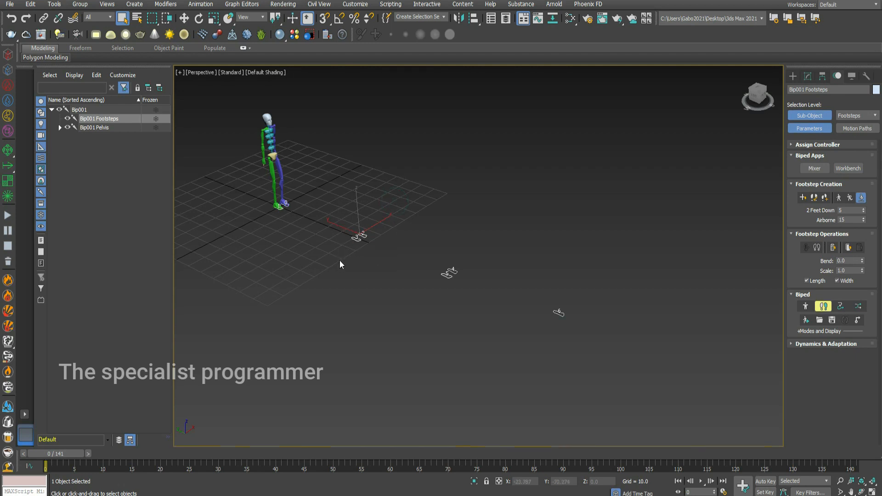
- Move the jump footsteps back under Bip001's feet and play the 145-frame in-place jump
right_click(340, 264)
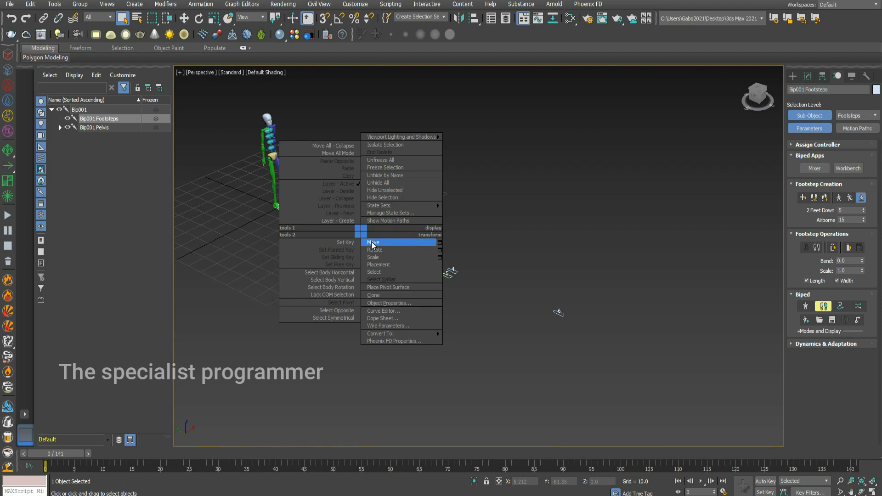
click(373, 242)
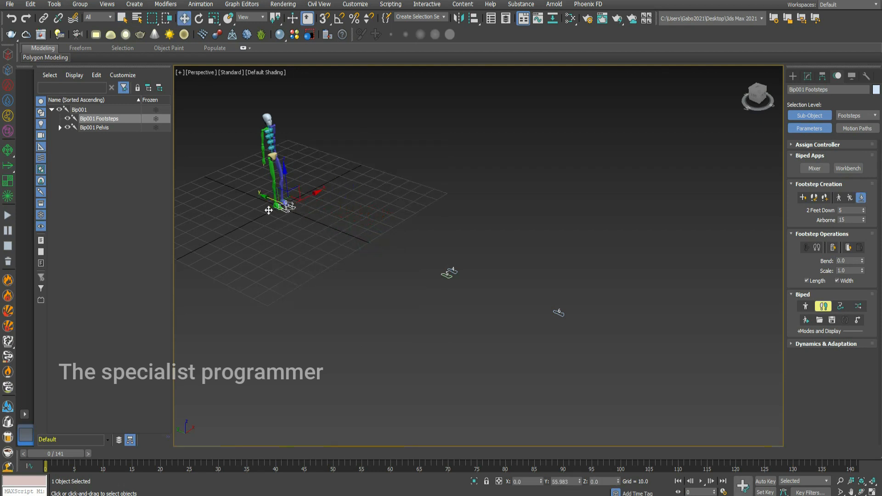
drag(270, 199, 278, 194)
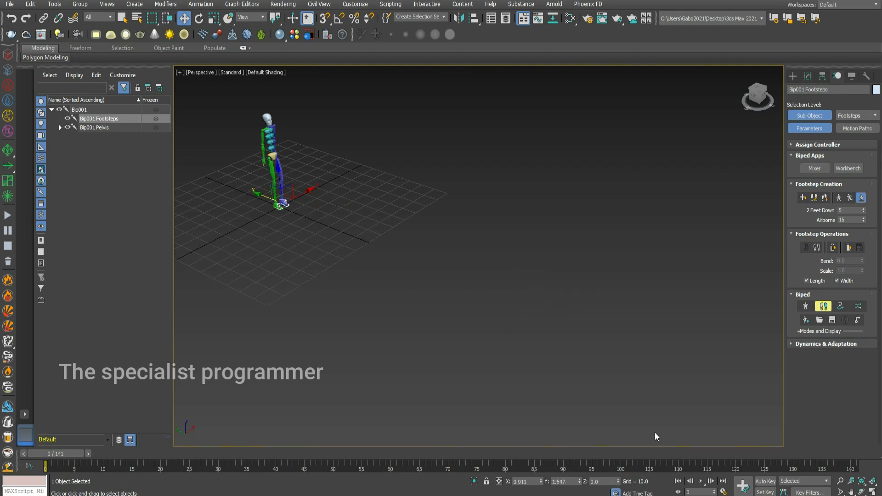
click(701, 475)
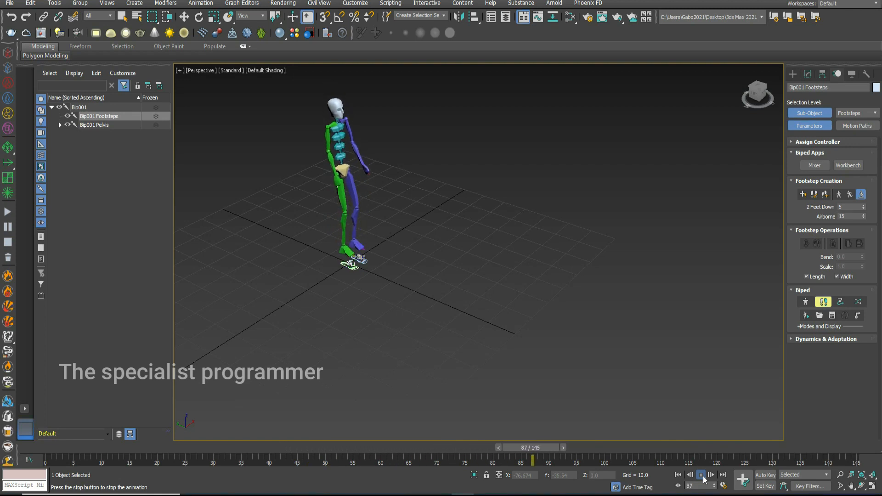
- Play back Bip001 jumping in place on the stacked footsteps
click(677, 475)
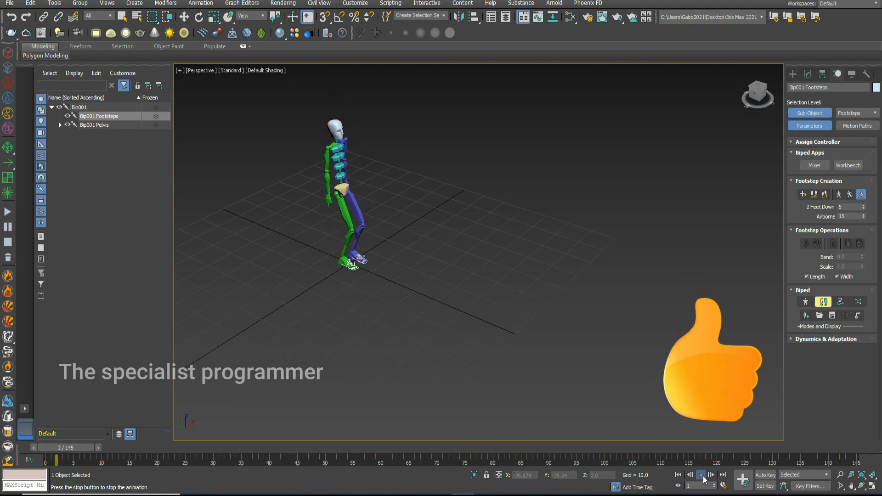
click(702, 475)
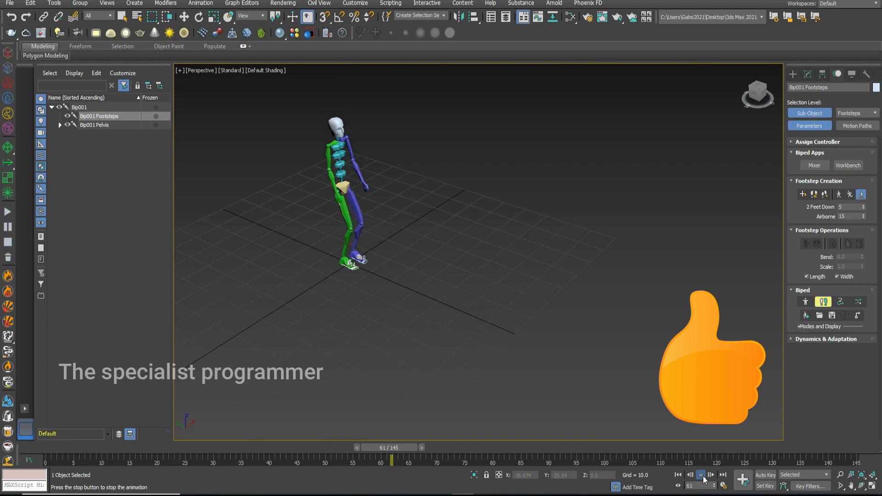